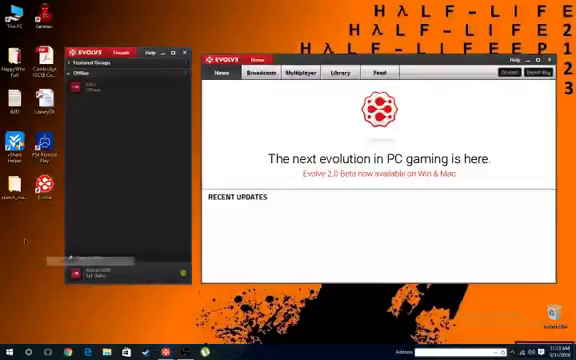
# Step: Accept the Install Evolve Network Adapter prompt so the driver installs
pyautogui.click(302, 72)
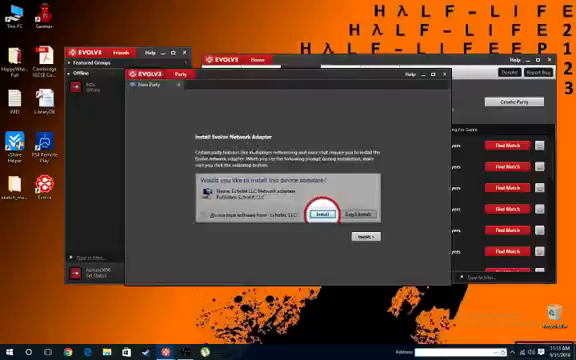
pyautogui.click(308, 212)
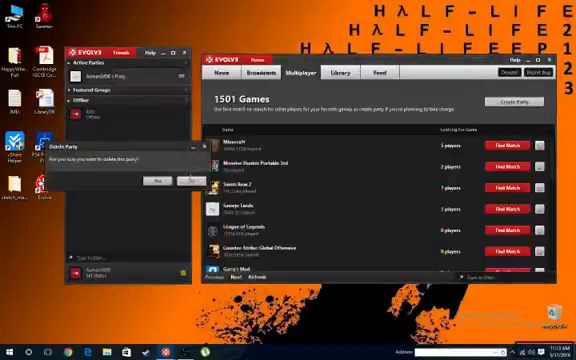
# Step: Confirm the quit prompt so Evolve closes to the desktop
pyautogui.click(160, 180)
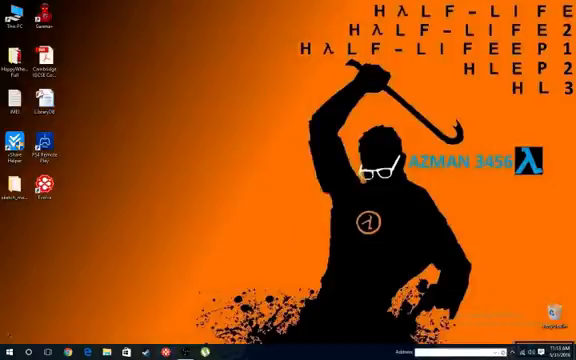
# Step: Reach the Evolve Virtual Ethernet Adapter under Network adapters and show its context menu
pyautogui.rightClick(8, 352)
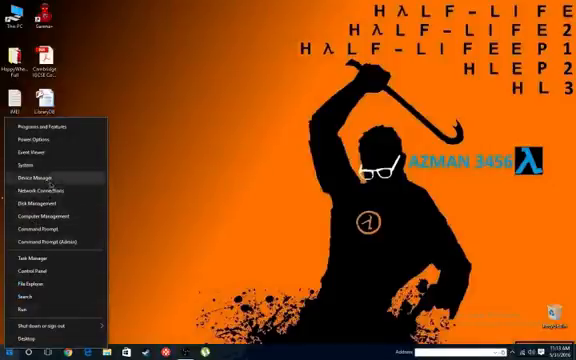
pyautogui.click(48, 152)
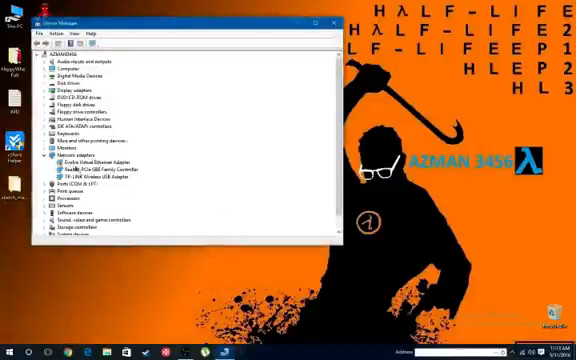
pyautogui.click(96, 160)
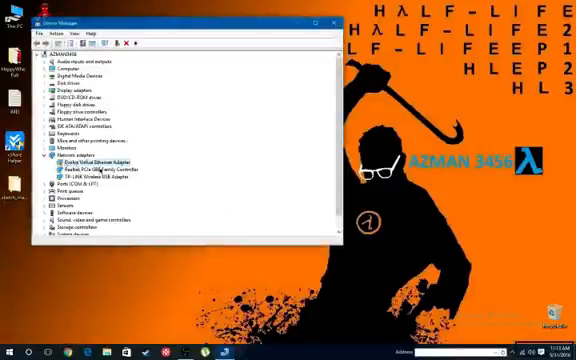
pyautogui.rightClick(84, 160)
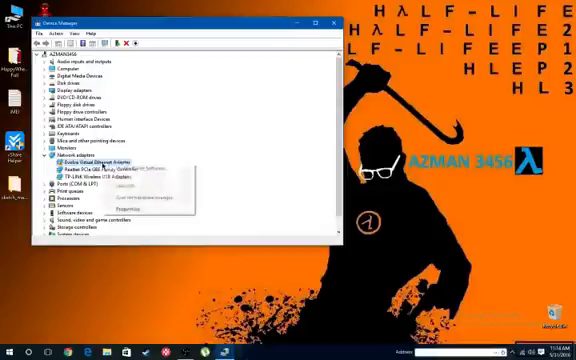
# Step: In the adapter's Properties, go to Advanced and select the MAC Address setting
pyautogui.click(118, 206)
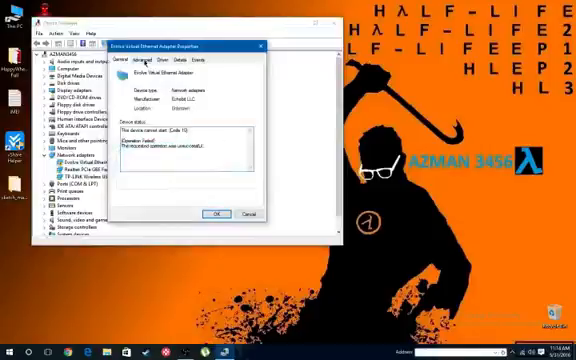
pyautogui.click(140, 64)
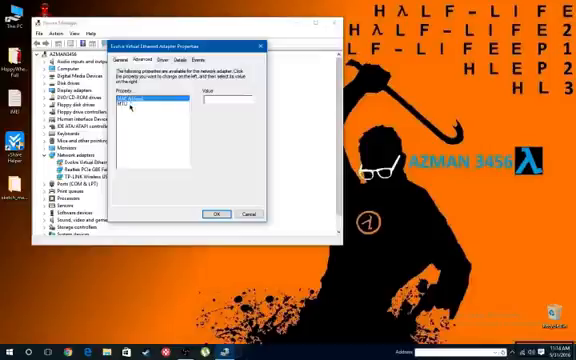
pyautogui.click(136, 96)
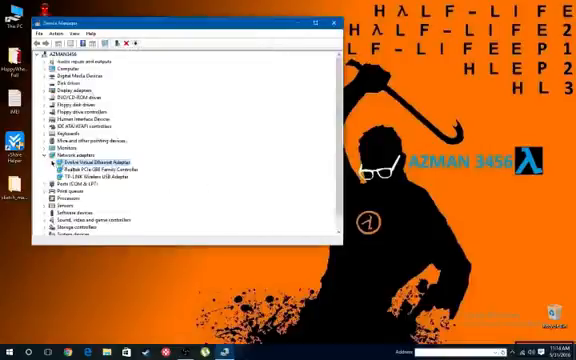
# Step: Collapse Network adapters and close the Device Manager window
pyautogui.click(42, 156)
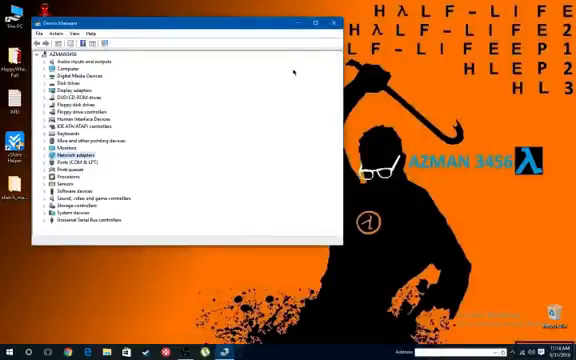
pyautogui.click(330, 20)
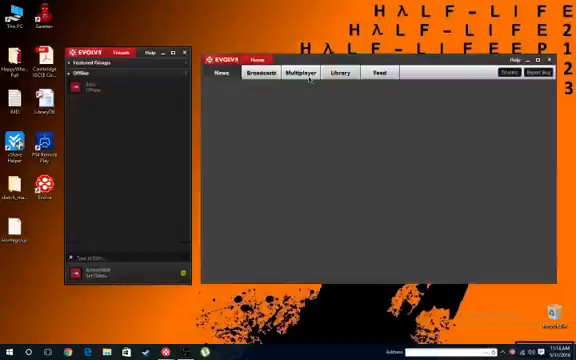
# Step: From the Multiplayer catalogue, start a new party with Create Party
pyautogui.click(298, 72)
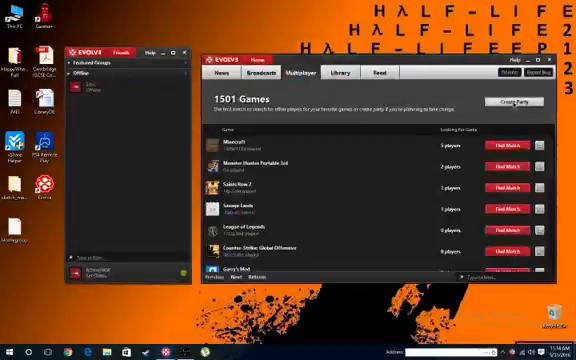
pyautogui.click(510, 100)
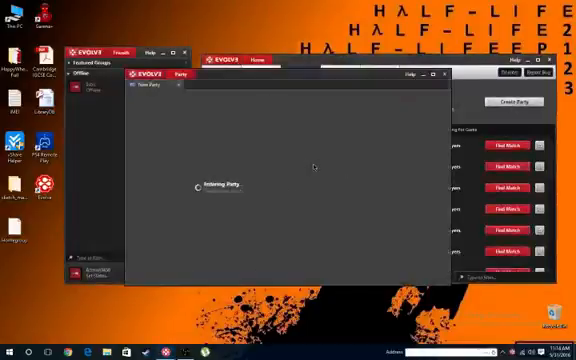